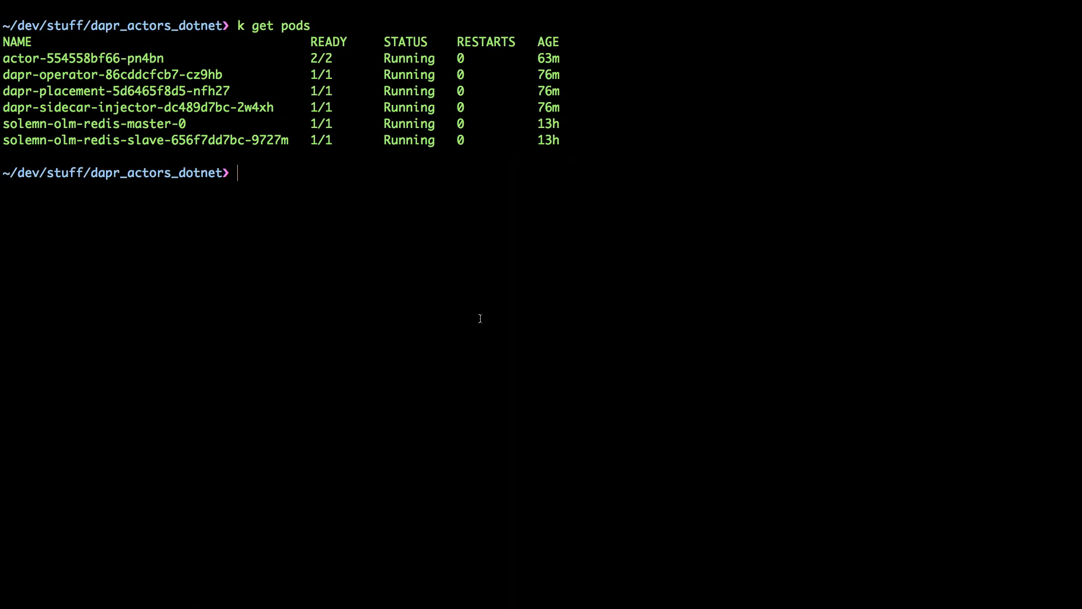
- List the cluster's pods with 'k get pods' to confirm actor and Dapr pods are running
{"action": "double_click", "coordinate": [83, 58]}
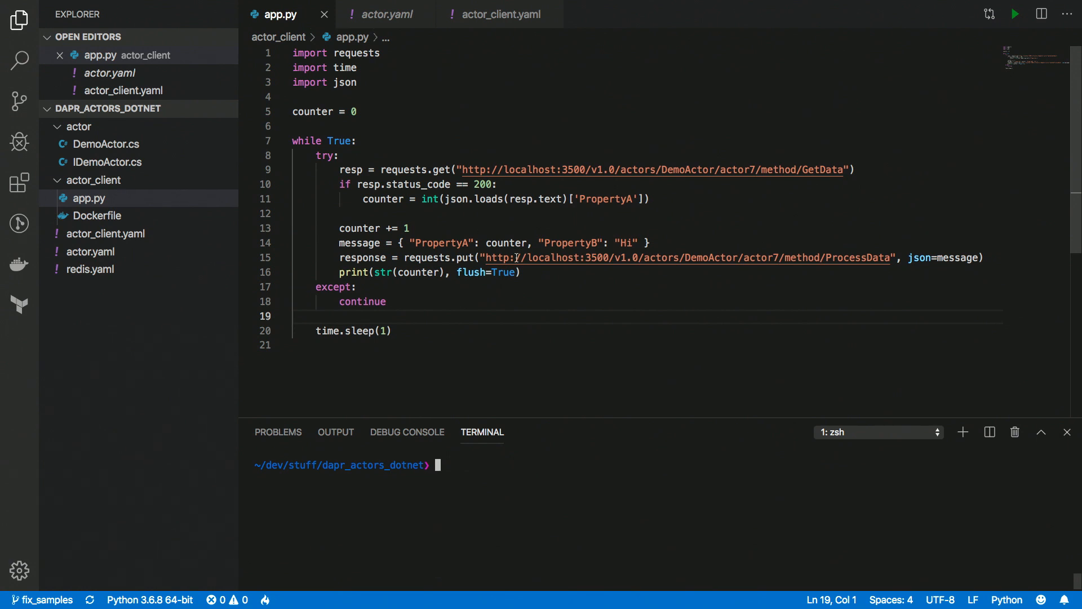
- Deploy the actor client with 'k apply -f actor_client.yaml'
{"action": "type", "text": "k apply -f"}
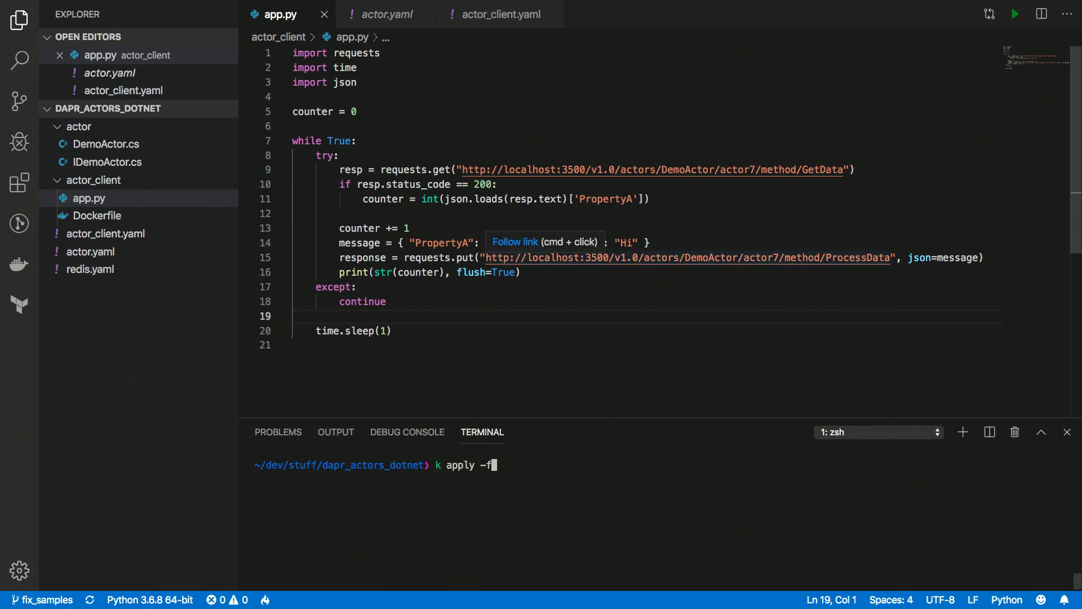
{"action": "type", "text": "actor_client"}
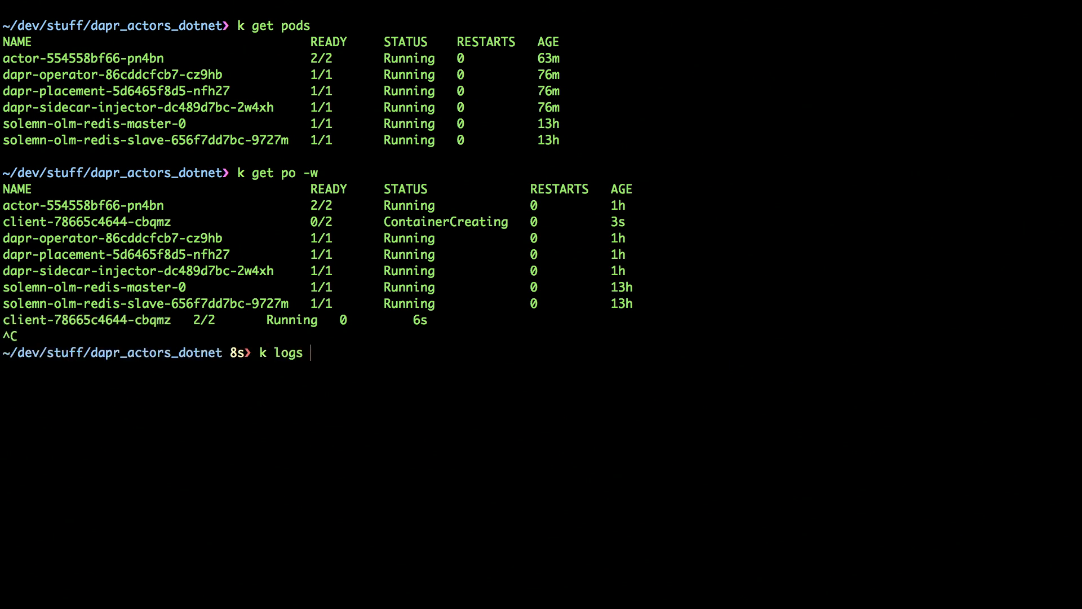
- Tail logs of pod client-78665c4644-cbqmz container 'client' to watch the counter
{"action": "type", "text": "client-78665c4644-cbqmz clie"}
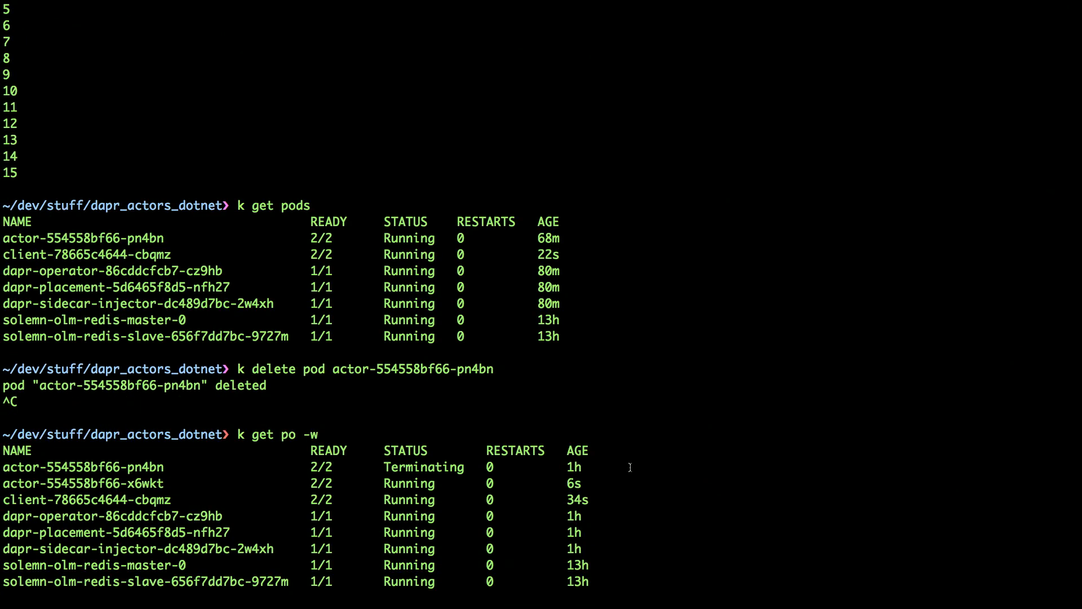
- Re-run 'k logs client-78665c4644-cbqmz client' to confirm the counter continues after actor pod replacement
{"action": "scroll", "scroll_direction": "down", "scroll_amount": 3}
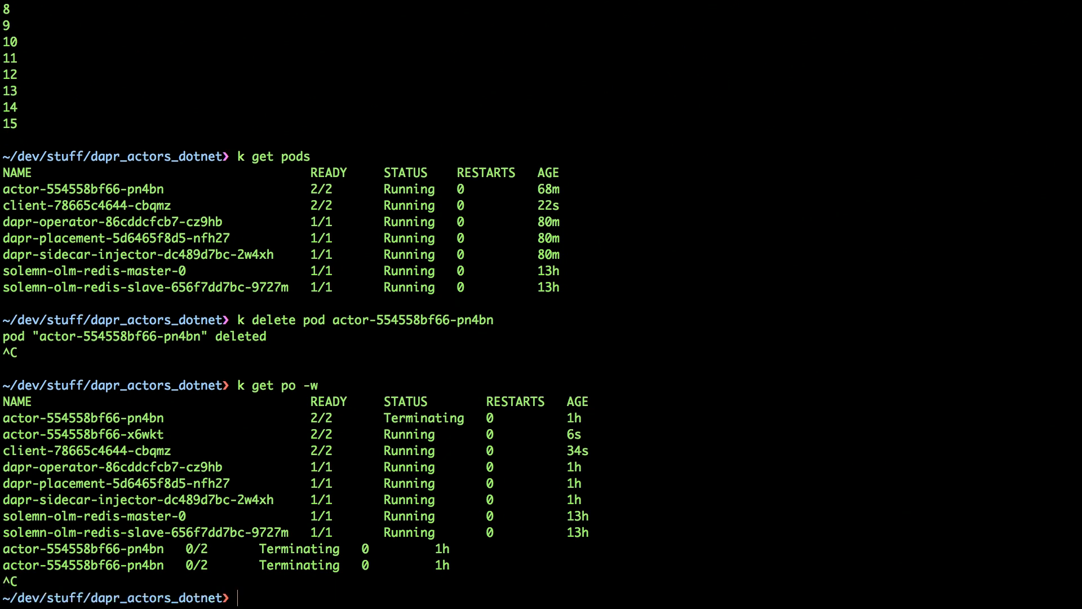
{"action": "type", "text": "k logs client-78665c4644-cbqmz client"}
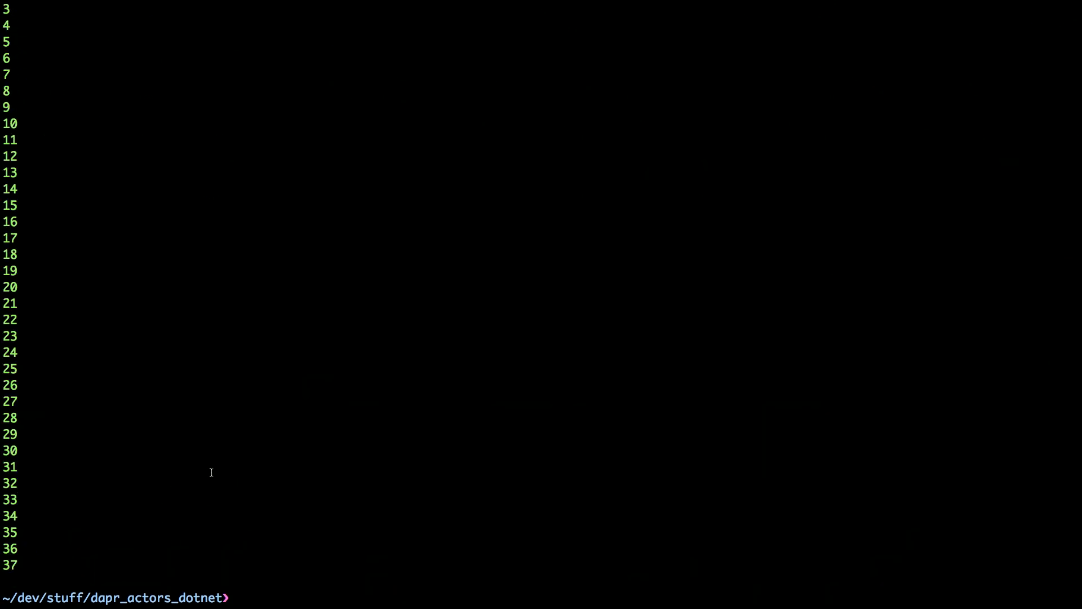
{"action": "mouse_move", "coordinate": [457, 454]}
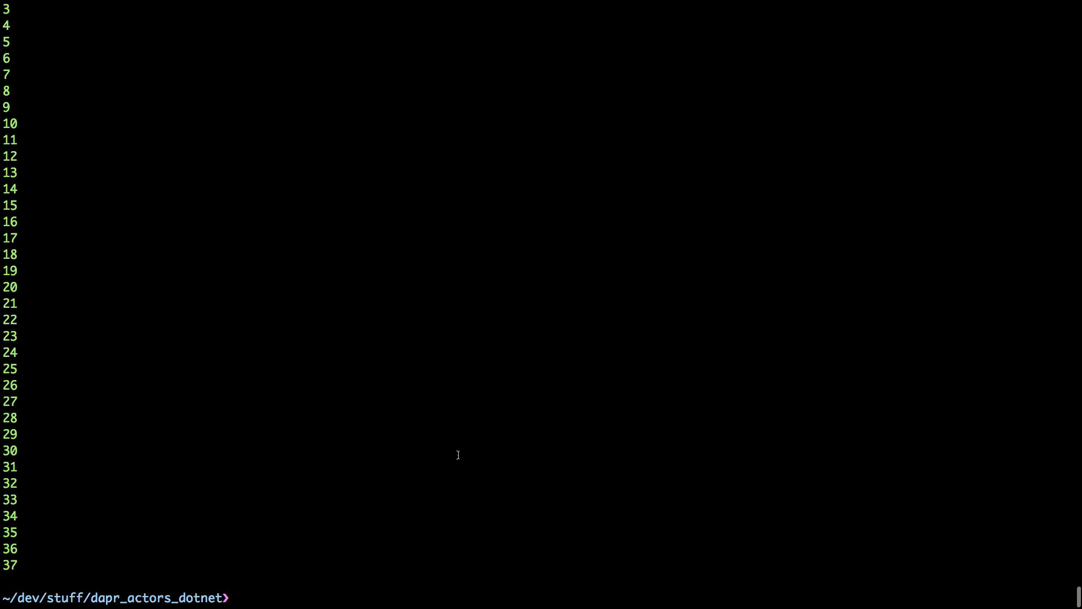
{"action": "mouse_move", "coordinate": [645, 306]}
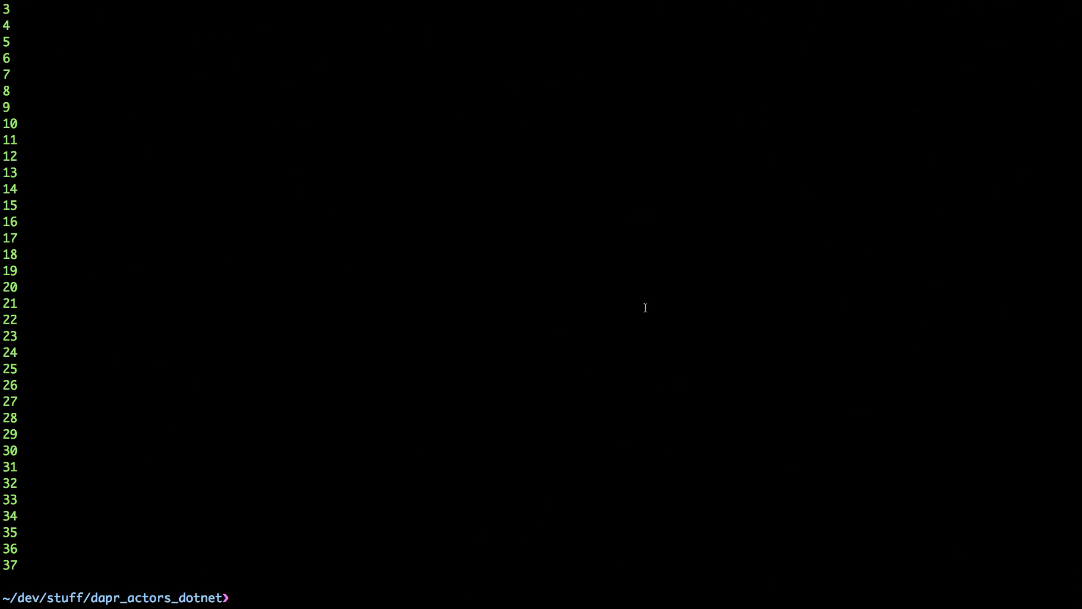